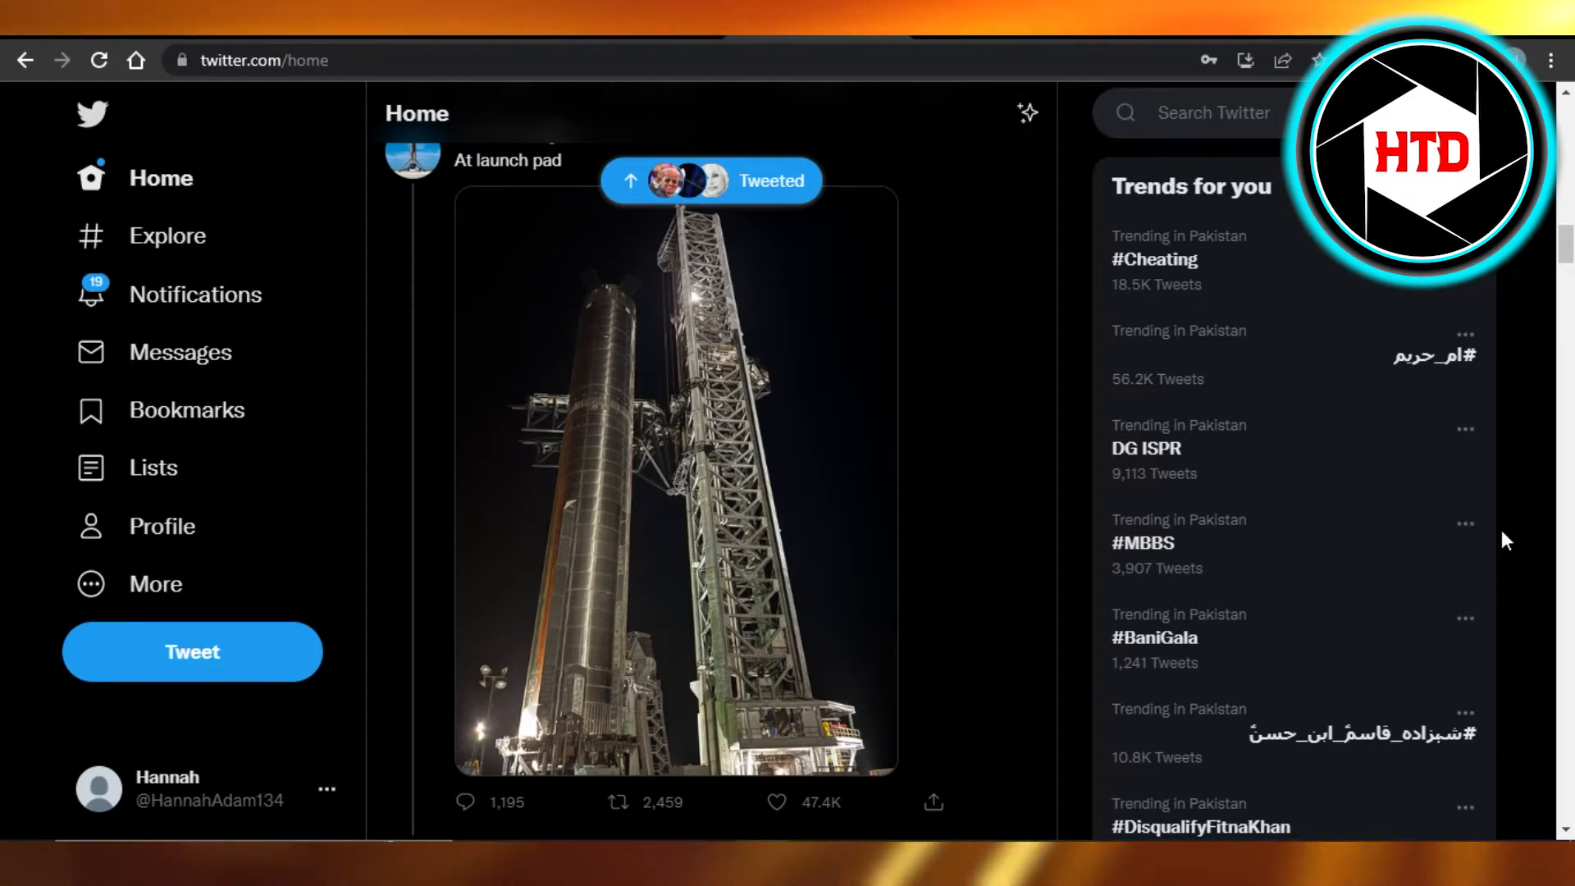
Scroll the home feed down to the toddler-and-dogs video and pause it.
scroll("down", 3)
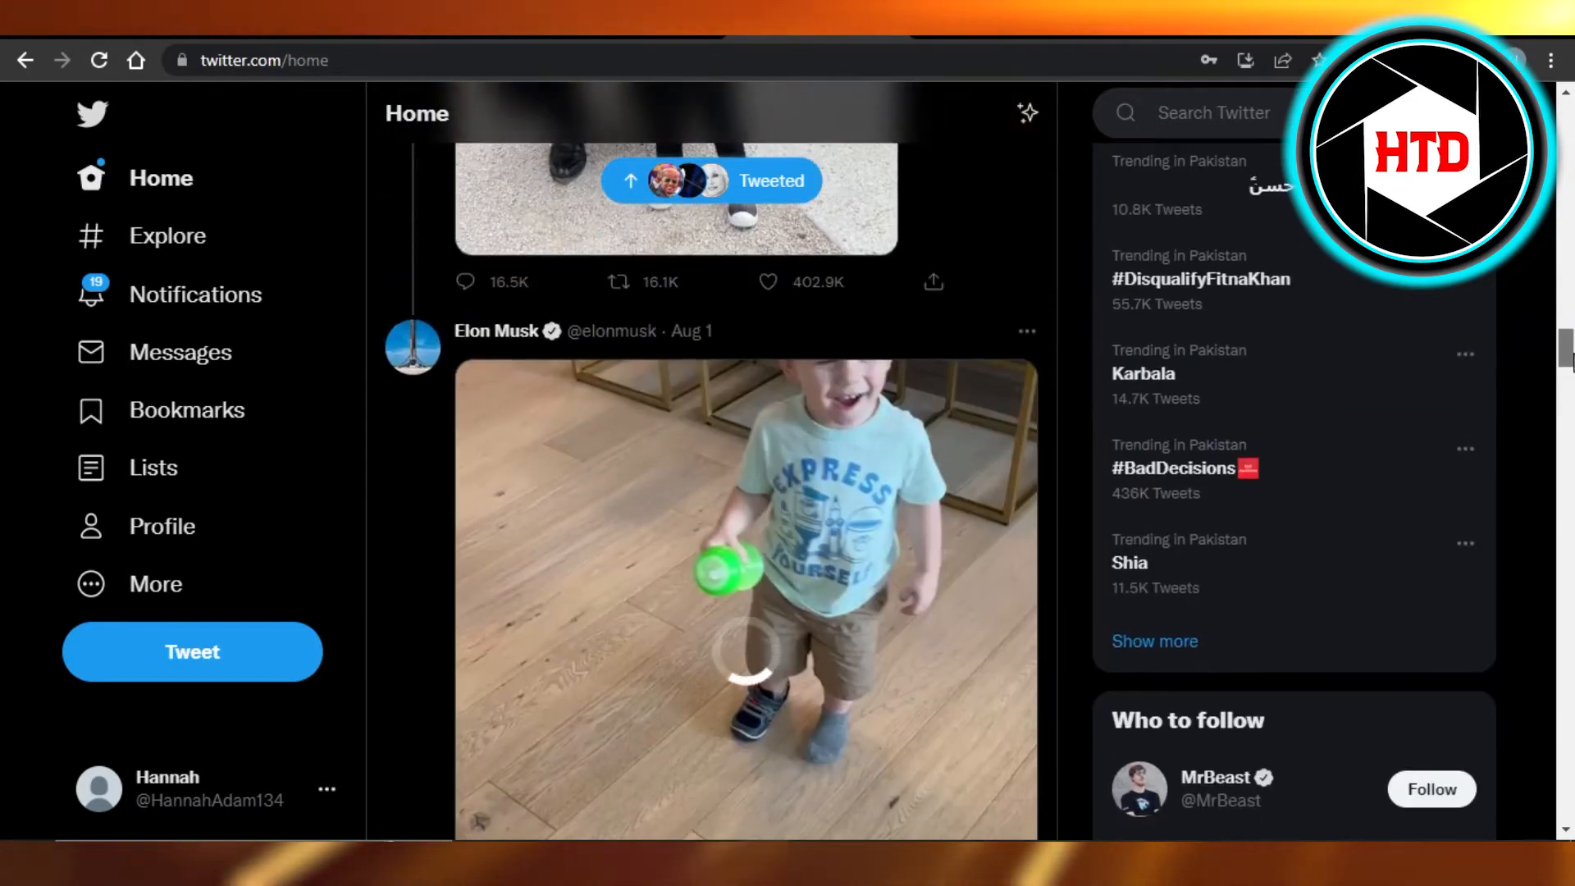
scroll("down", 3)
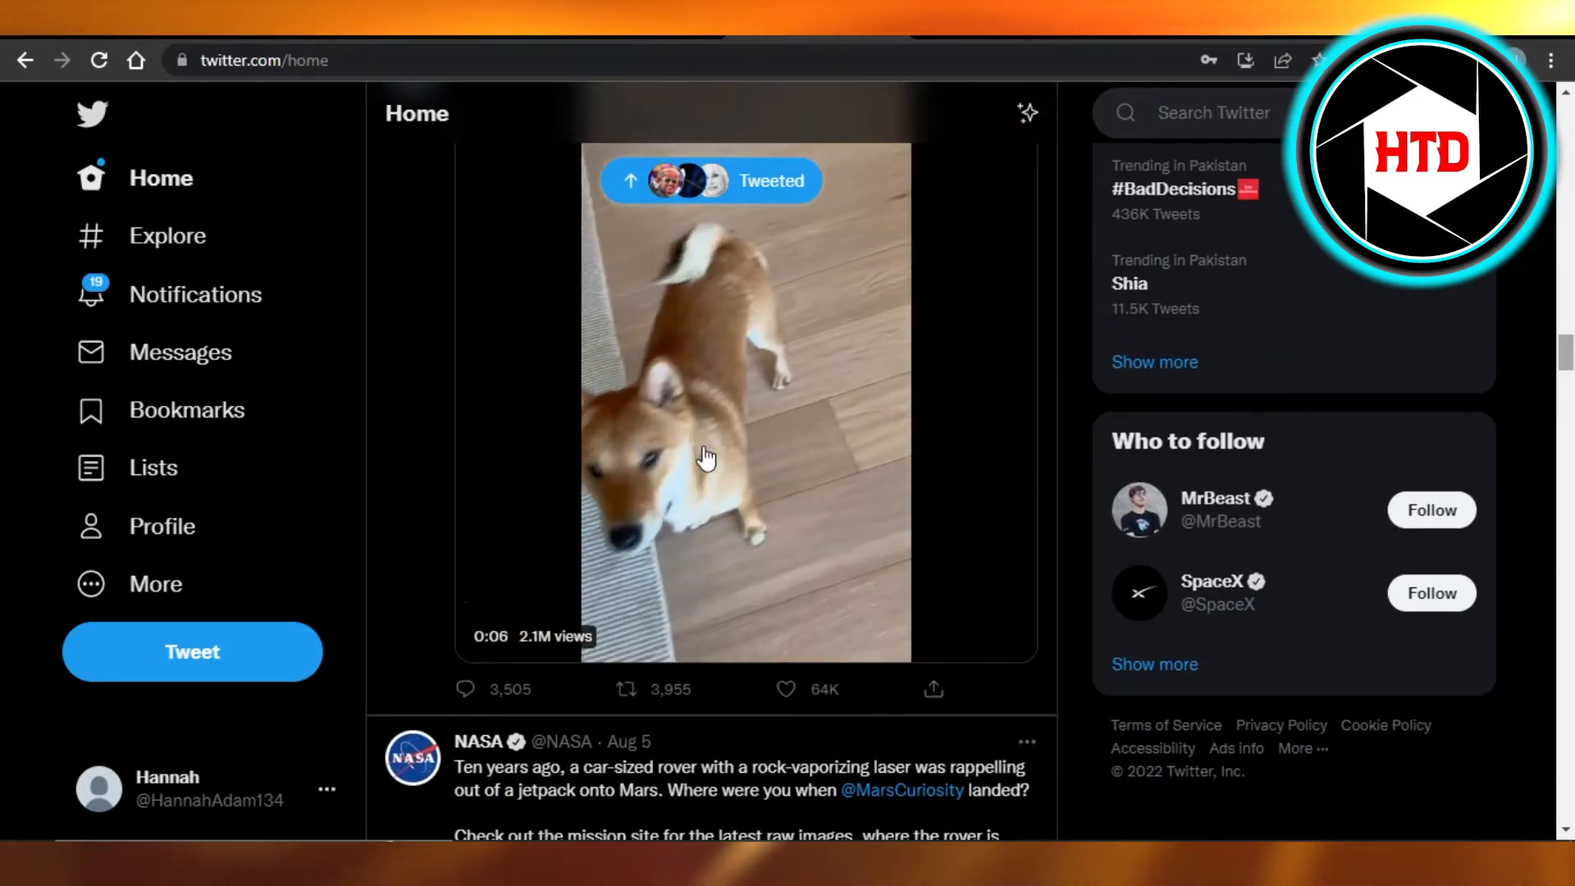
left_click(746, 452)
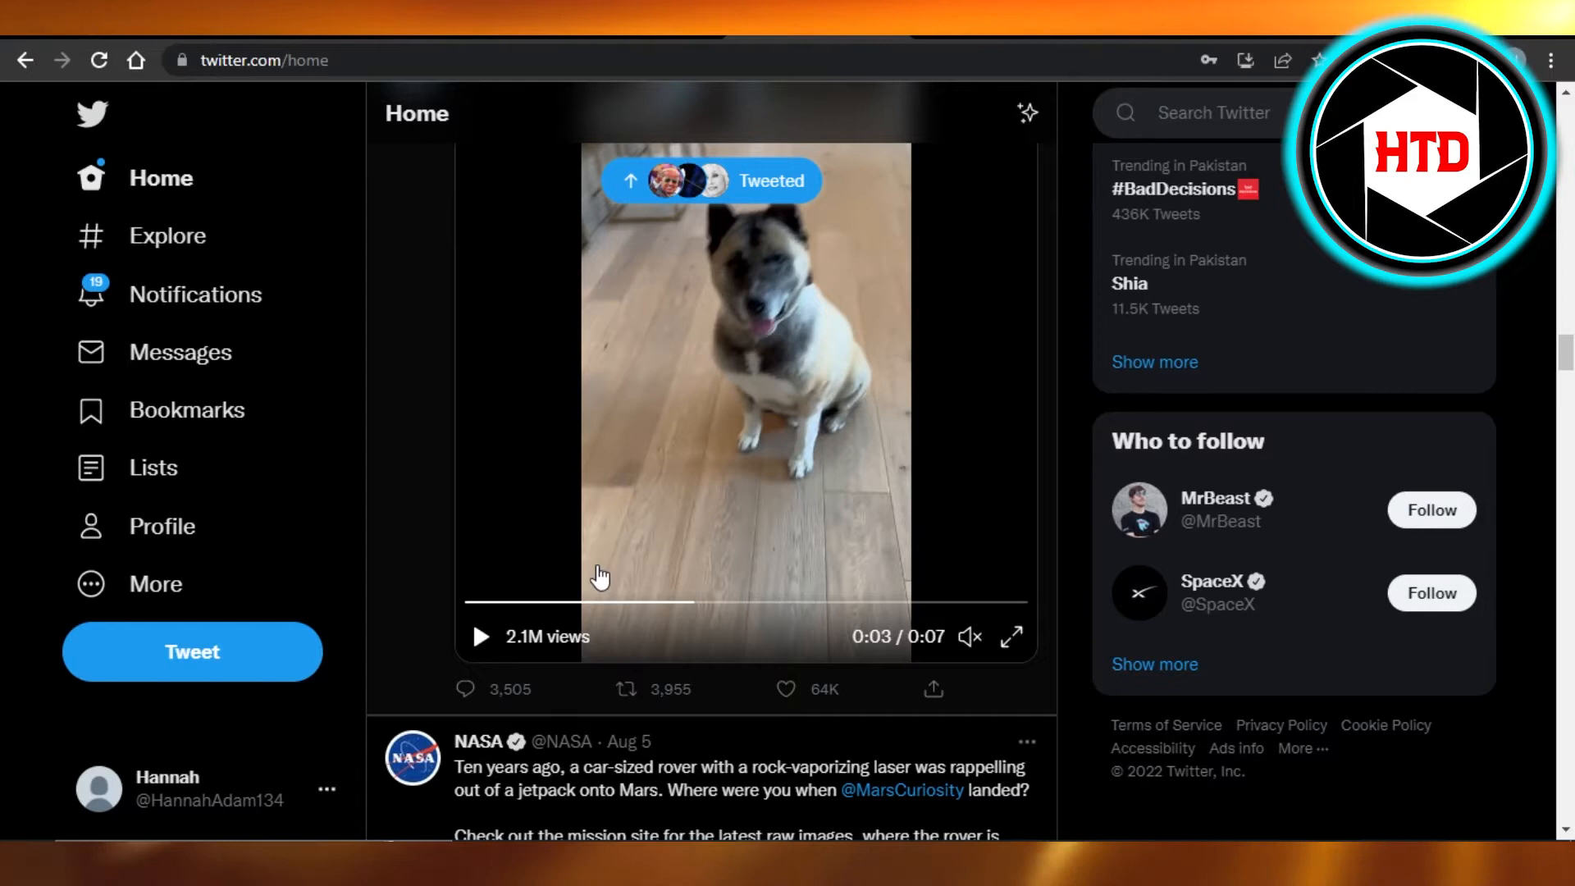
mouse_move(986, 565)
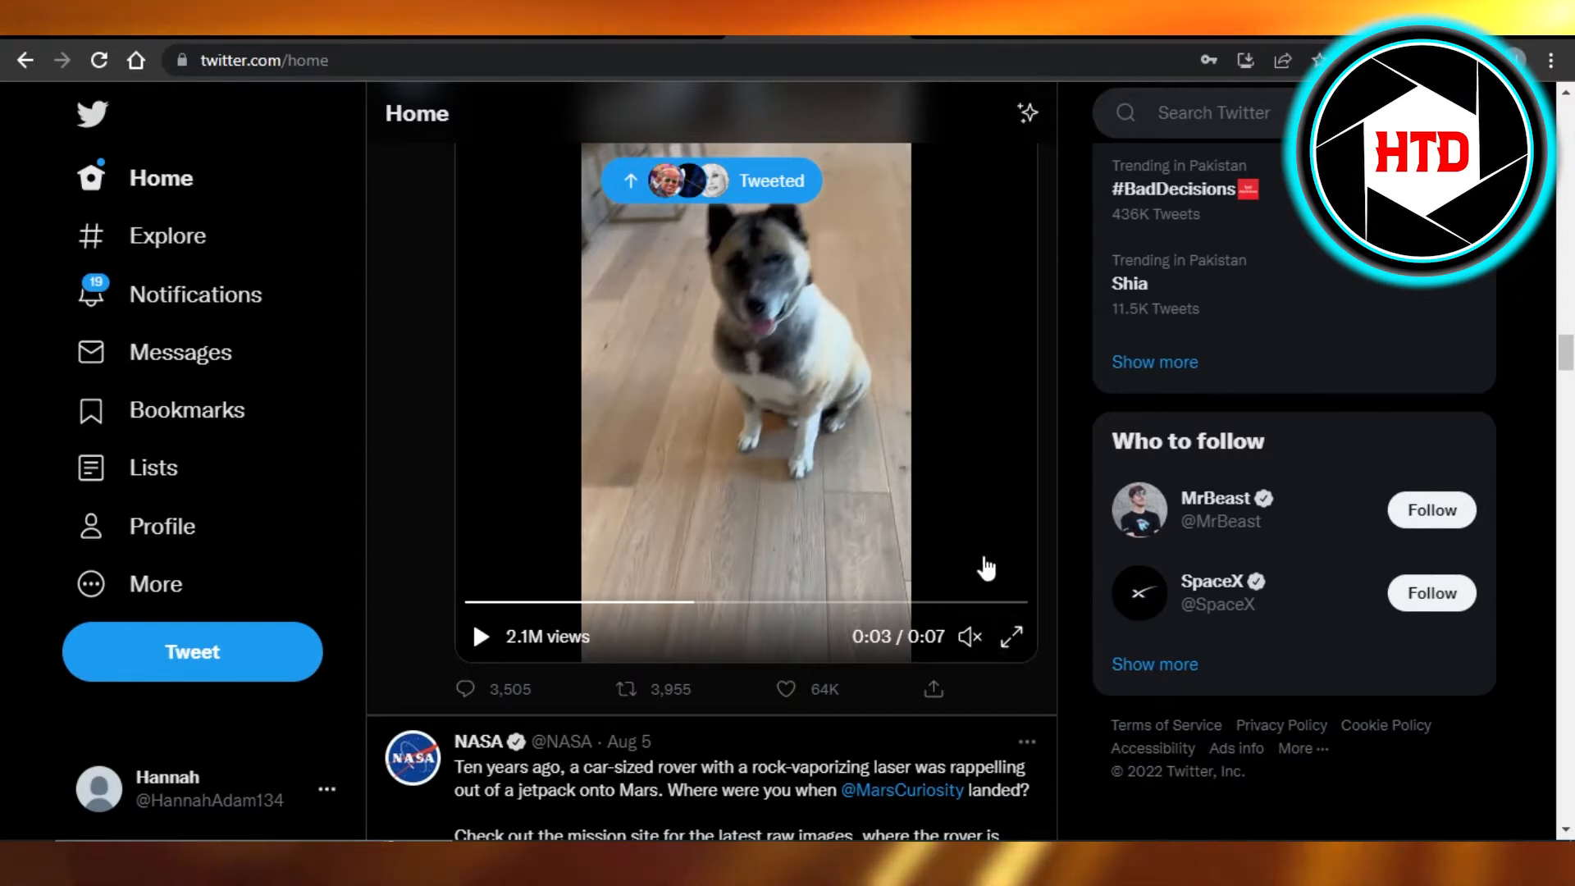
Copy the toddler-and-dogs video's address from its right-click menu.
right_click(989, 567)
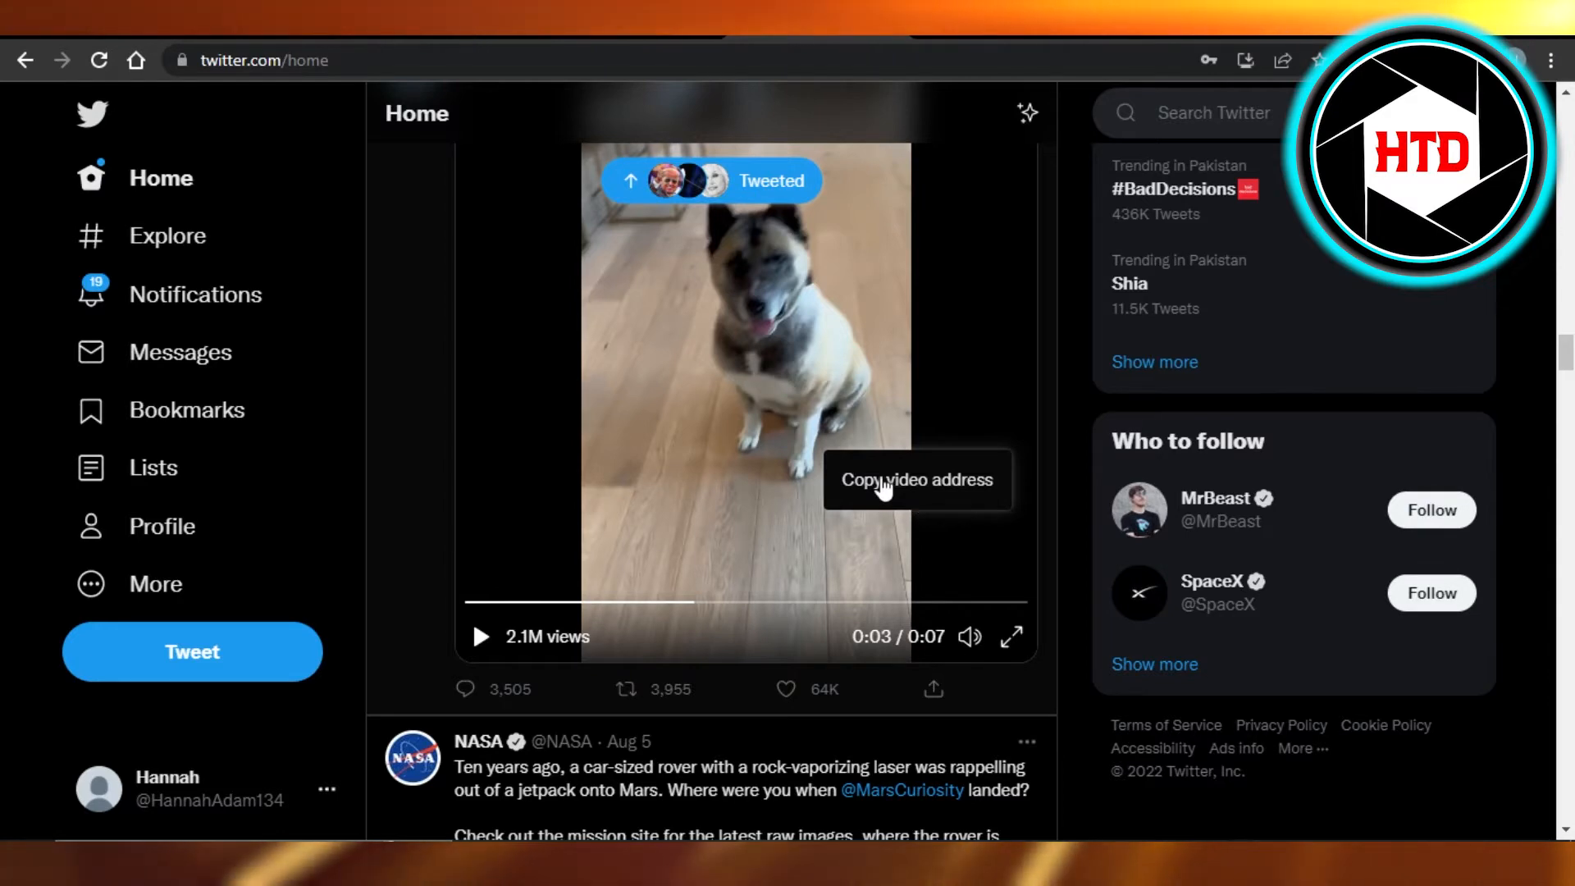
left_click(913, 479)
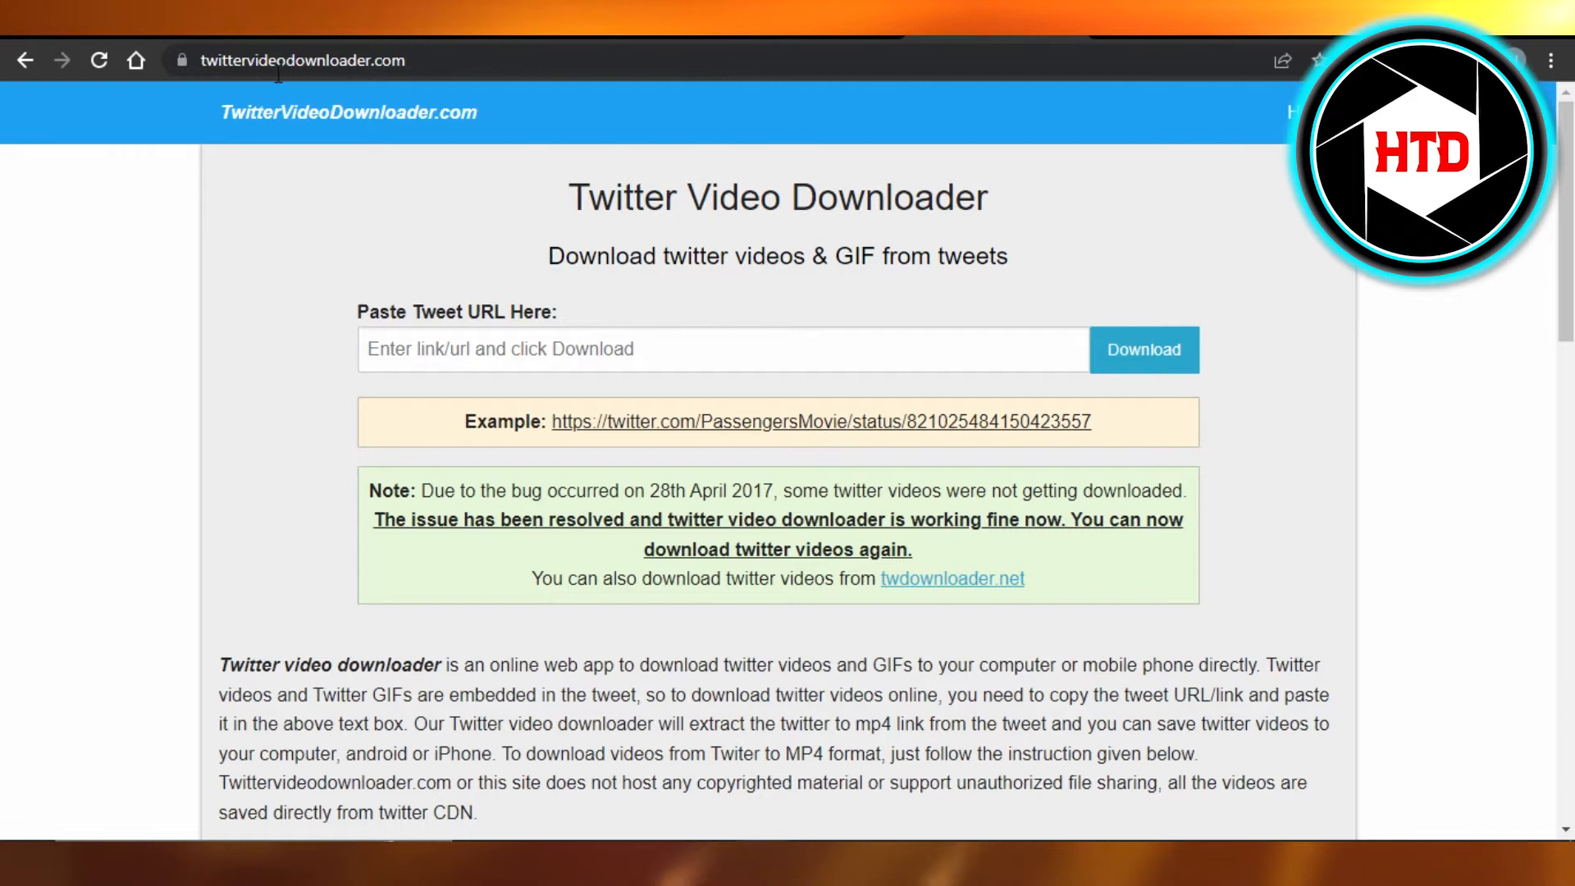
mouse_move(1070, 44)
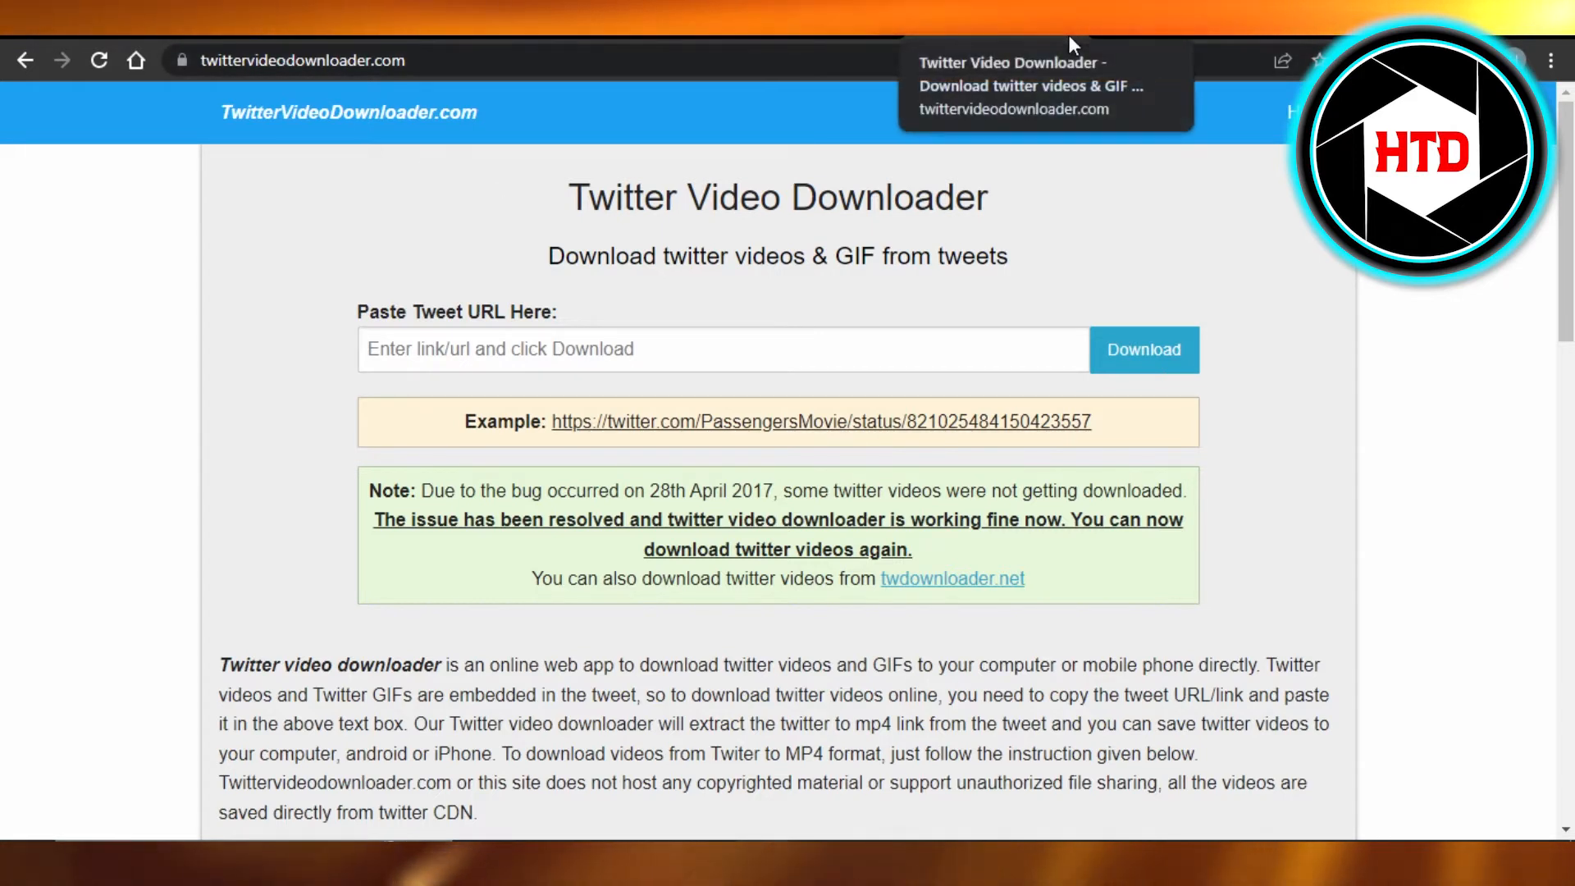
Paste the copied tweet link into the downloader's URL box and submit it.
left_click(1143, 350)
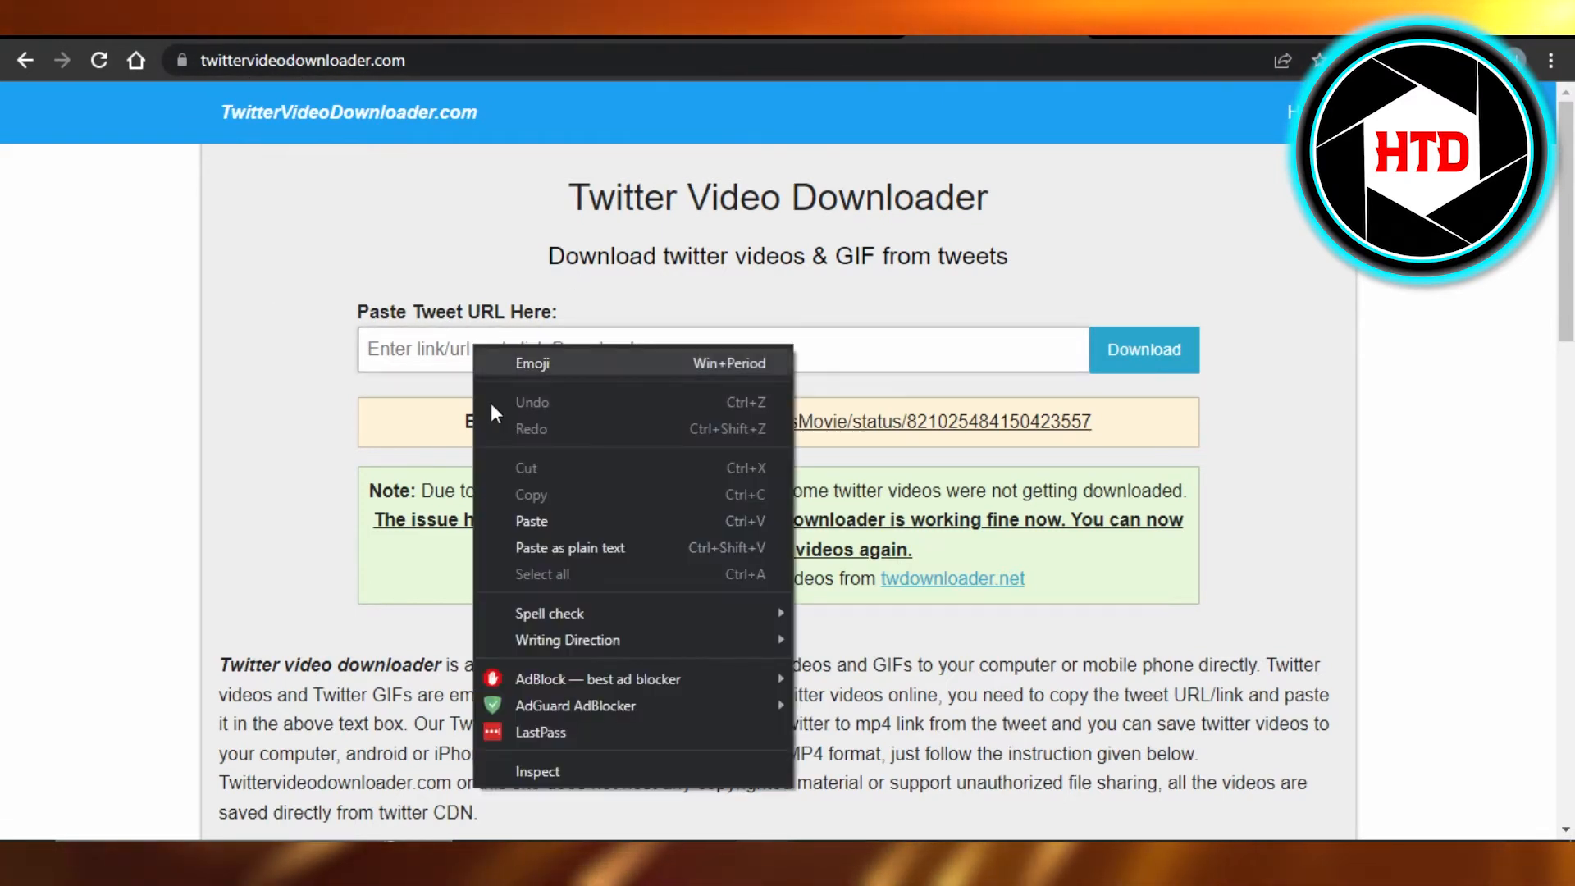
left_click(531, 520)
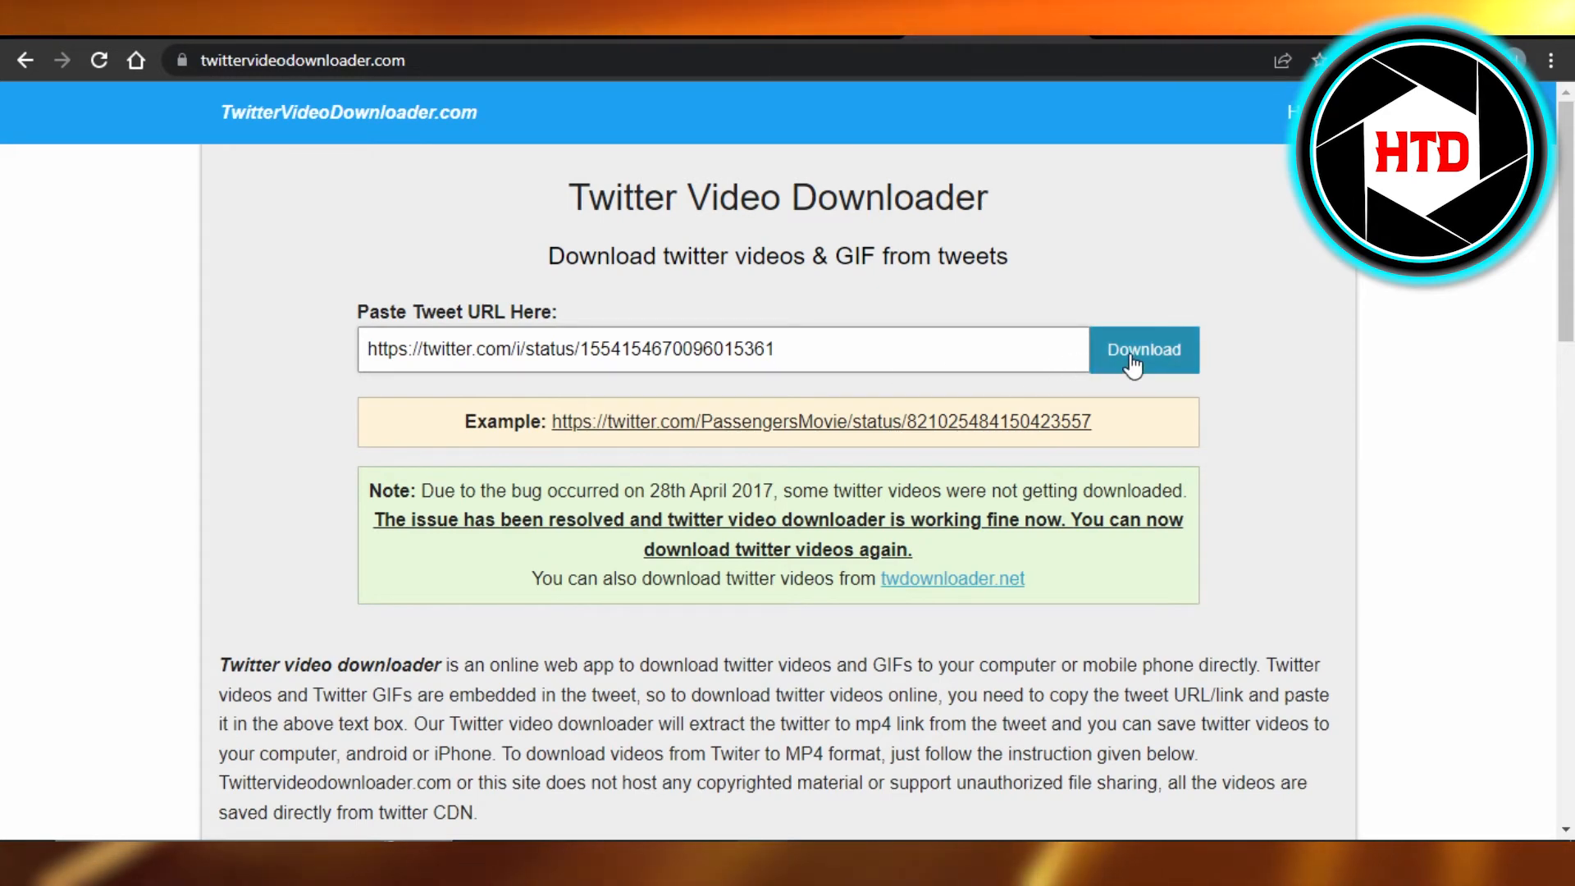
left_click(1143, 349)
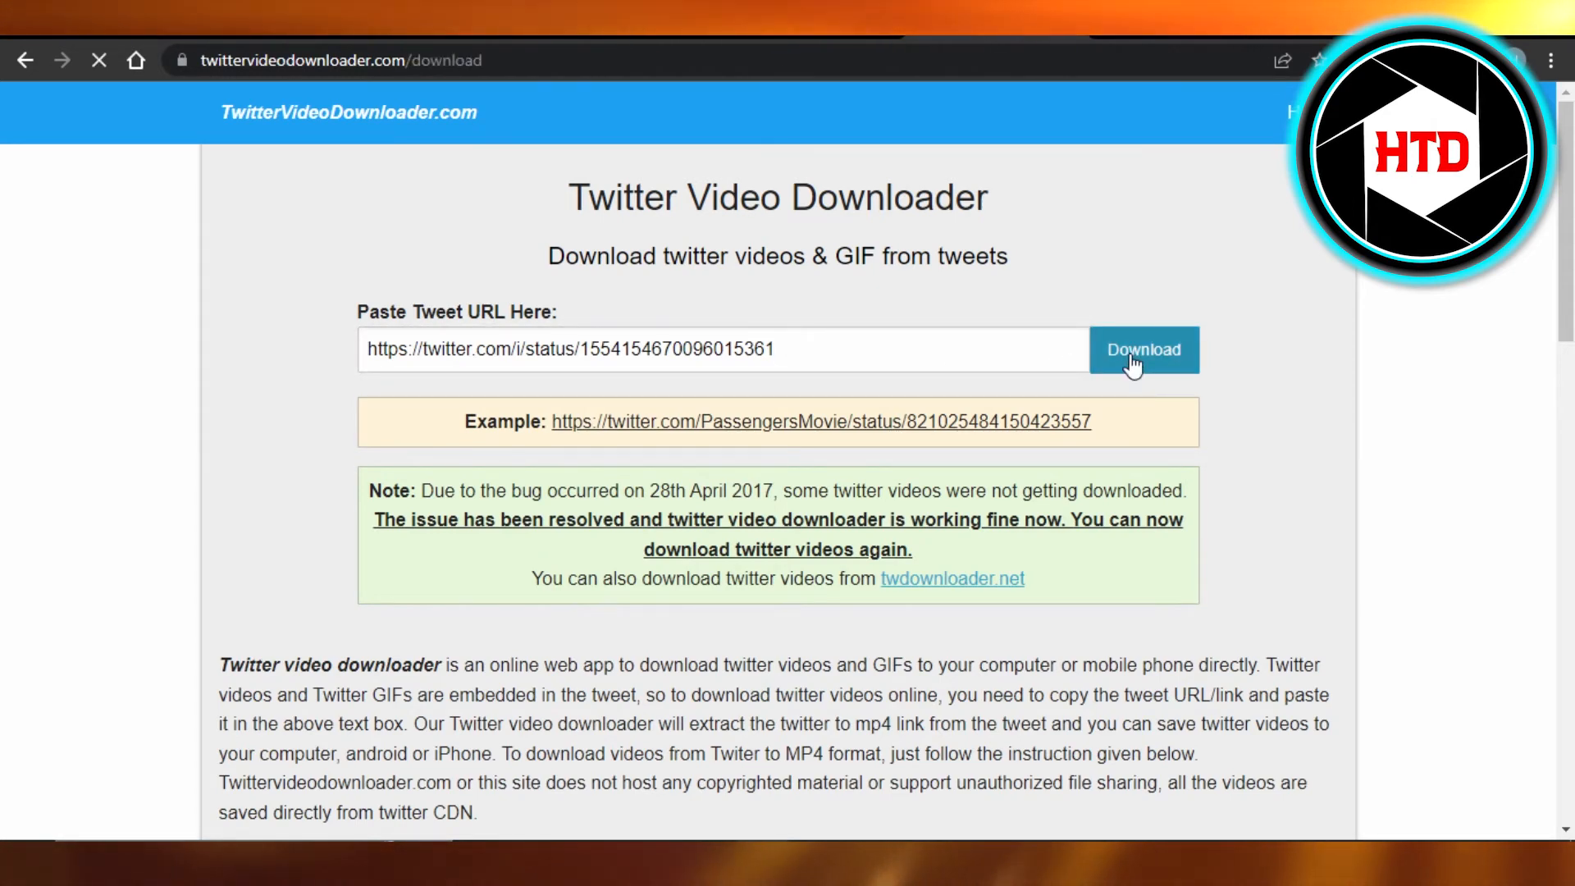
Scroll down the results page to the three MP4 download options.
left_click(1142, 350)
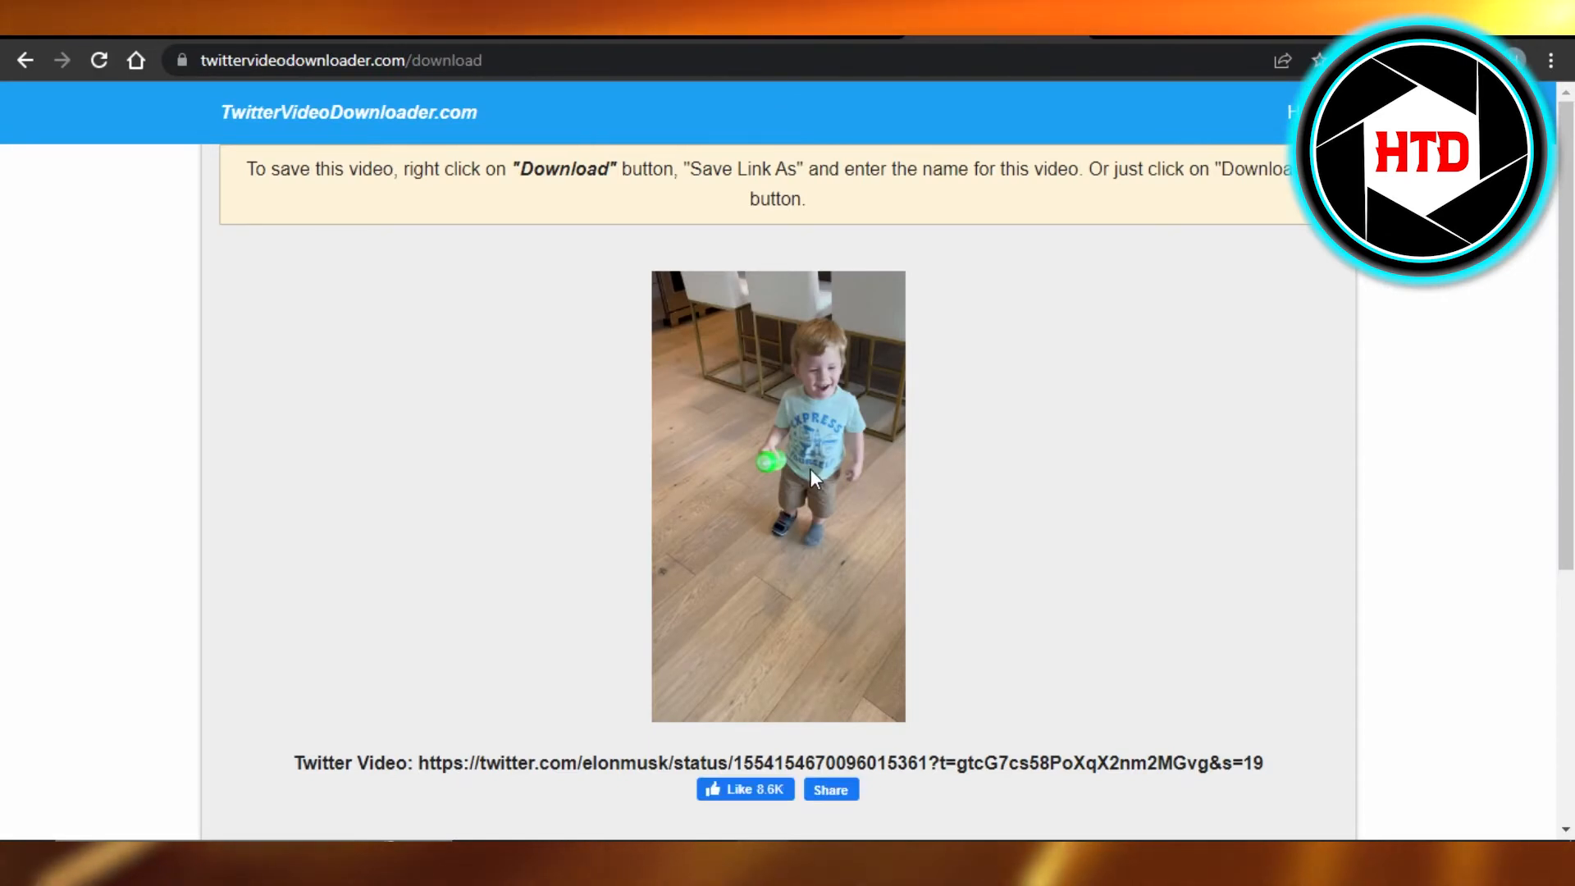
scroll("down", 3)
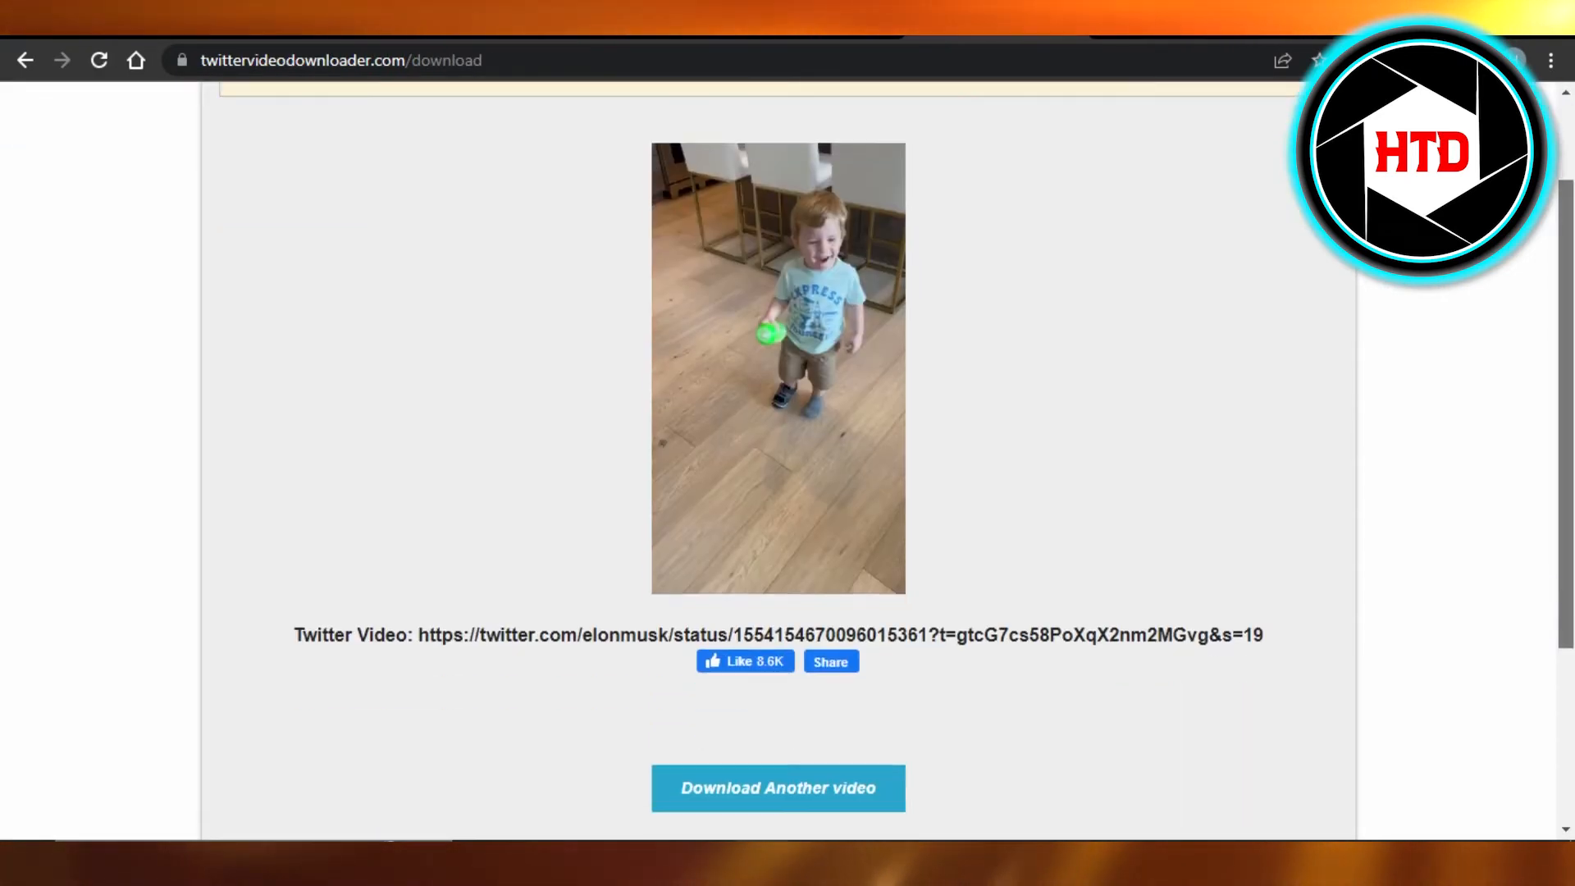
scroll("down", 3)
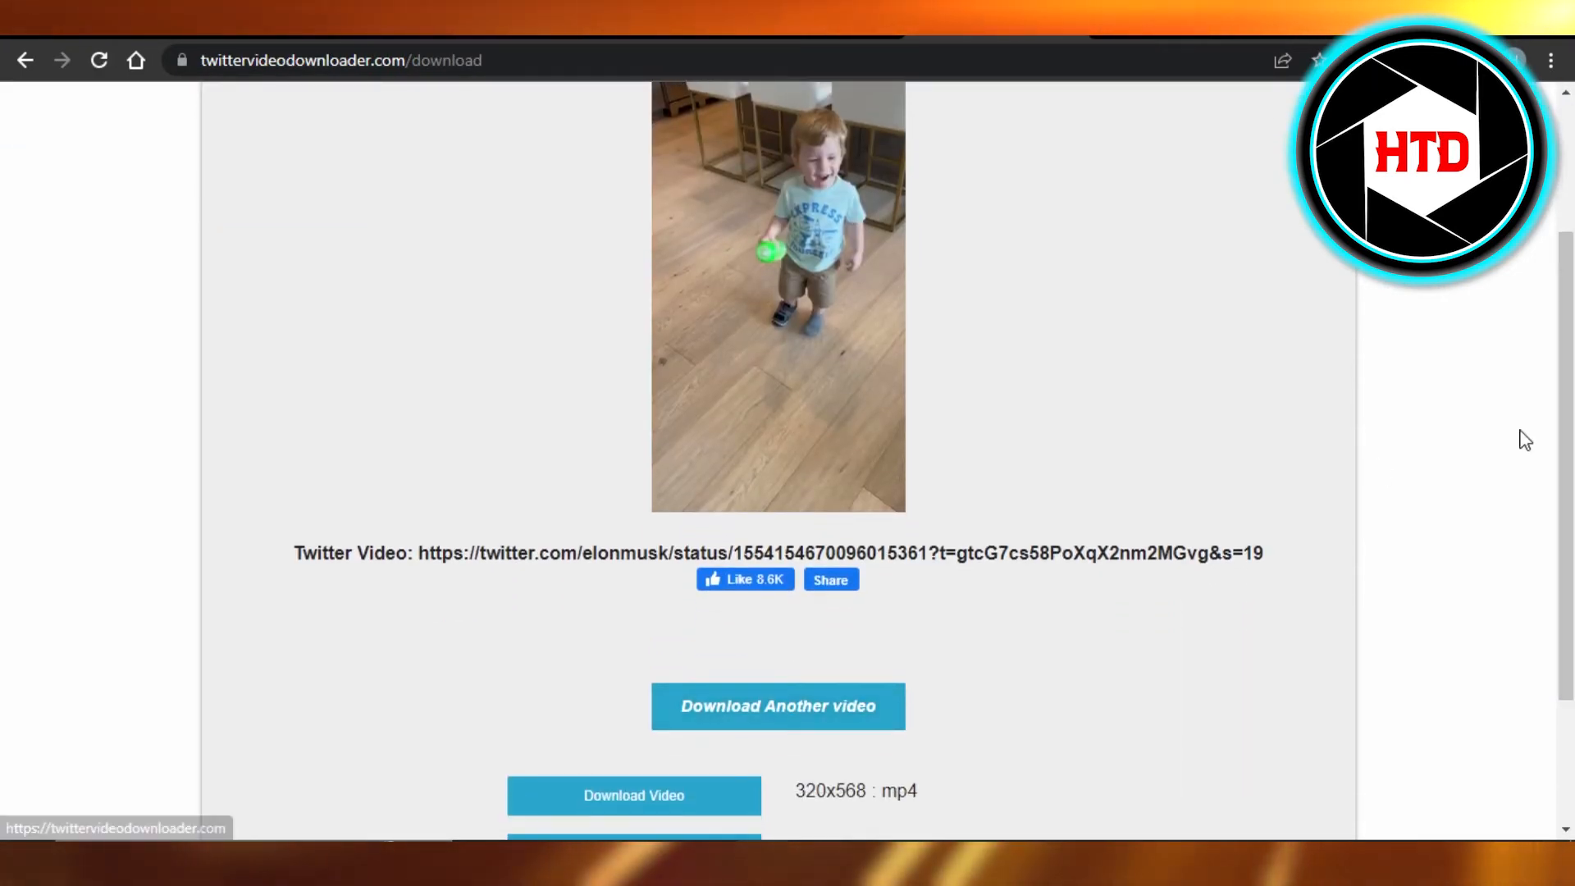
scroll("down", 3)
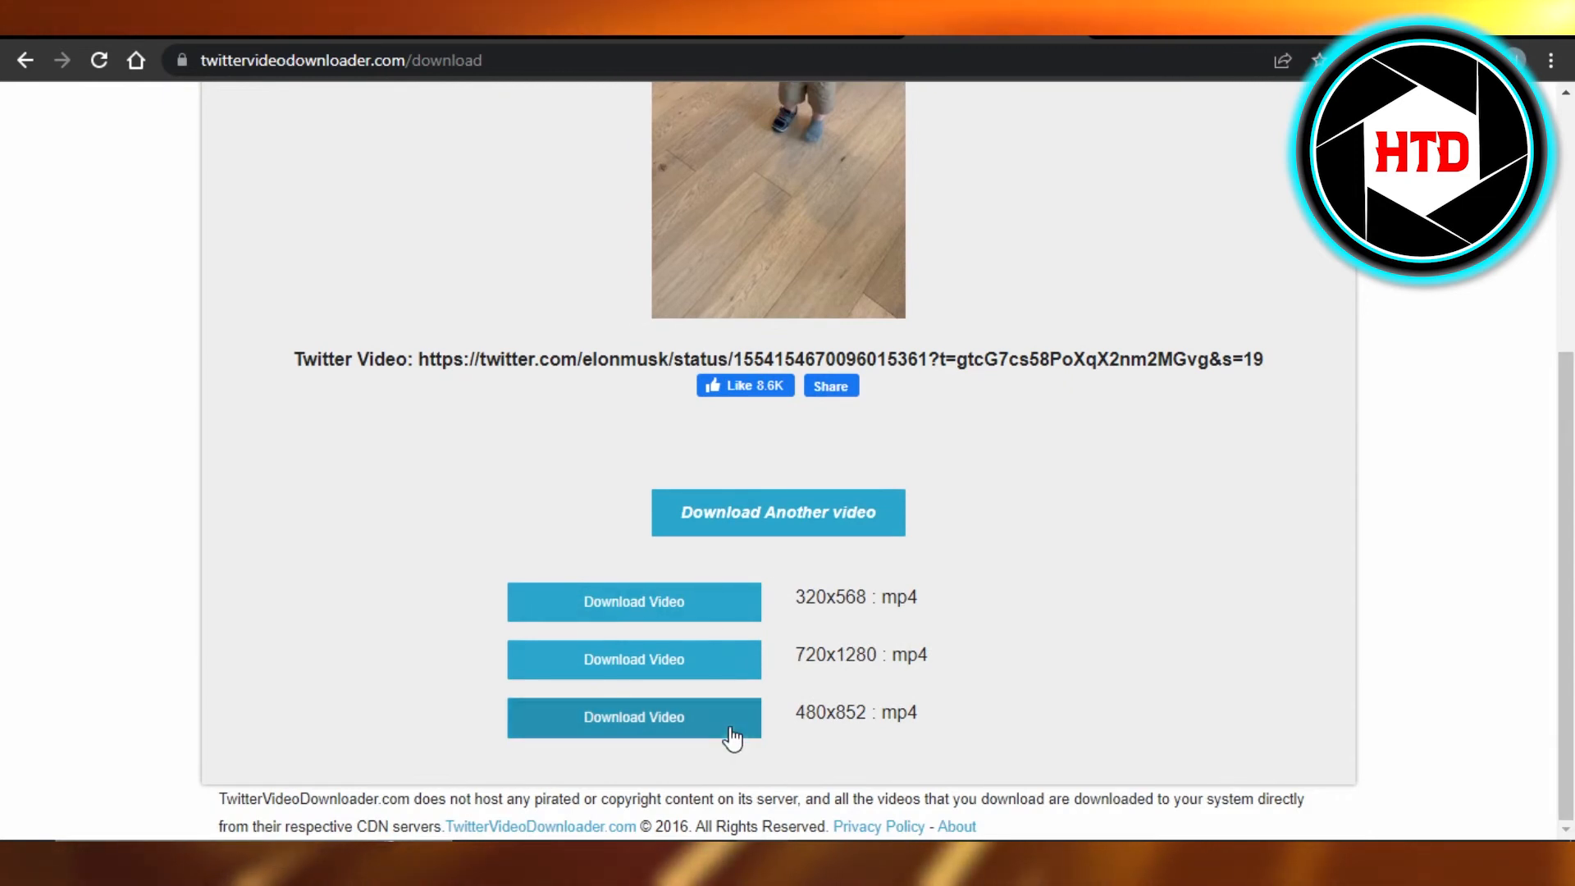
Open and pause the 320x568 mp4 video, then return to the Twitter feed.
left_click(634, 601)
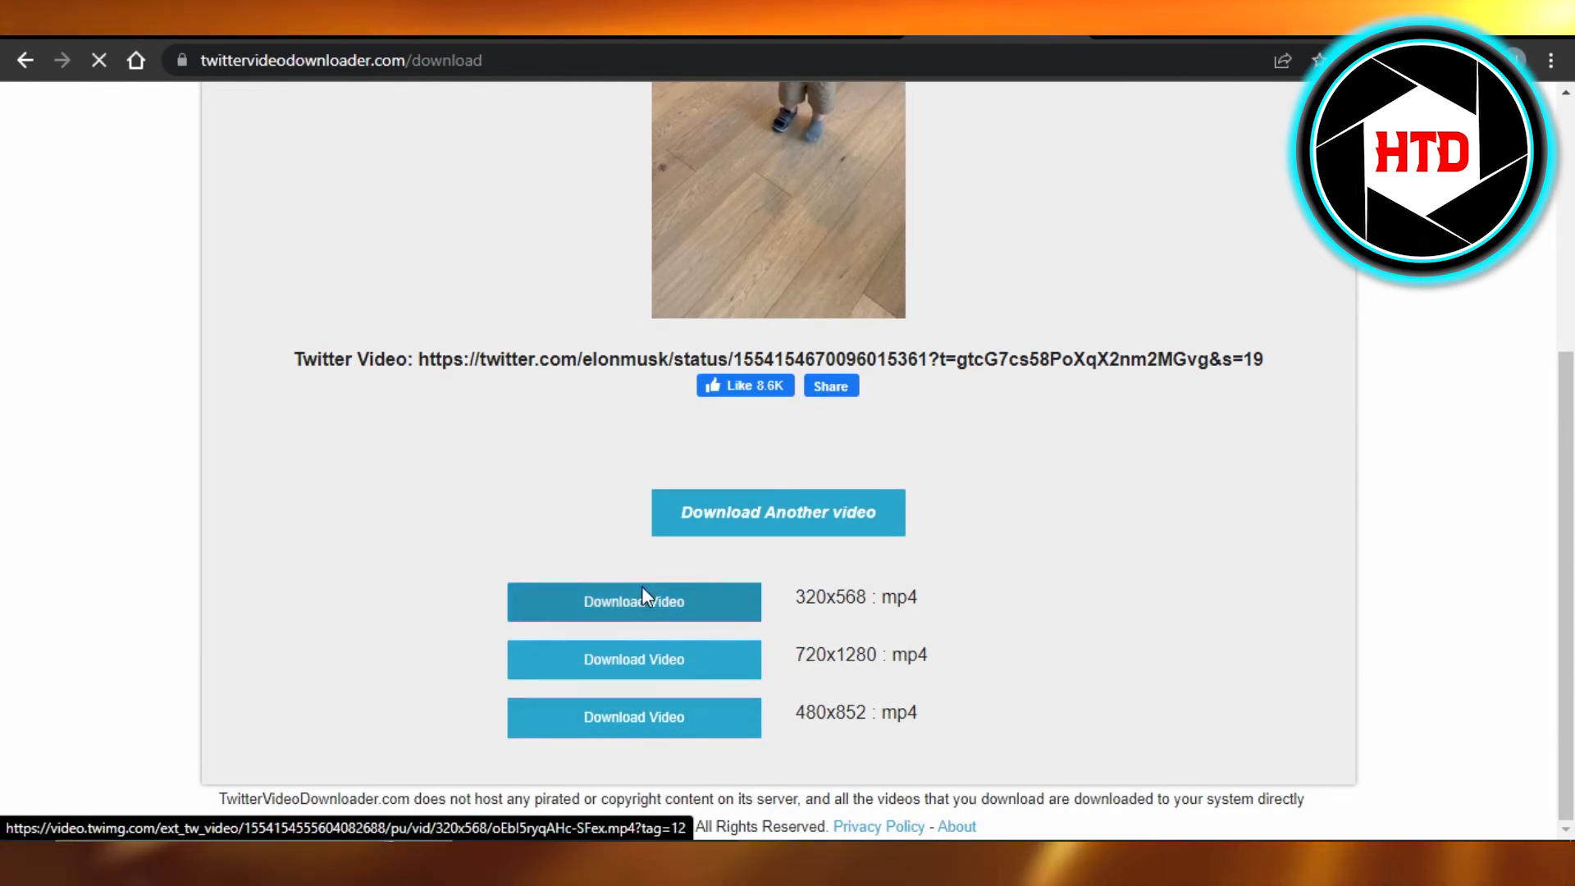
left_click(634, 600)
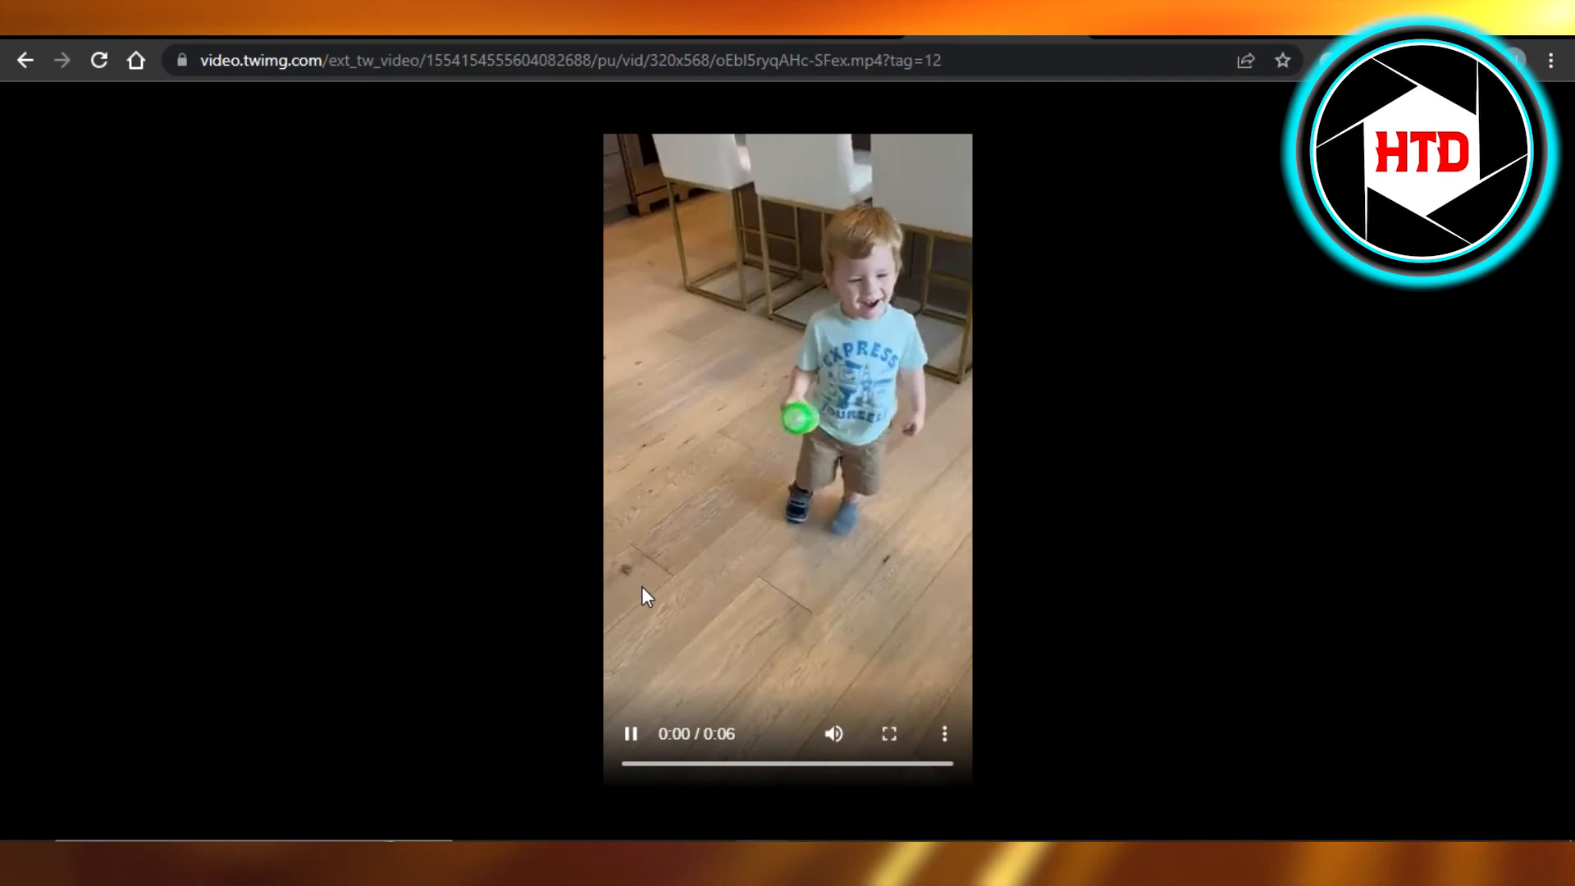
left_click(630, 733)
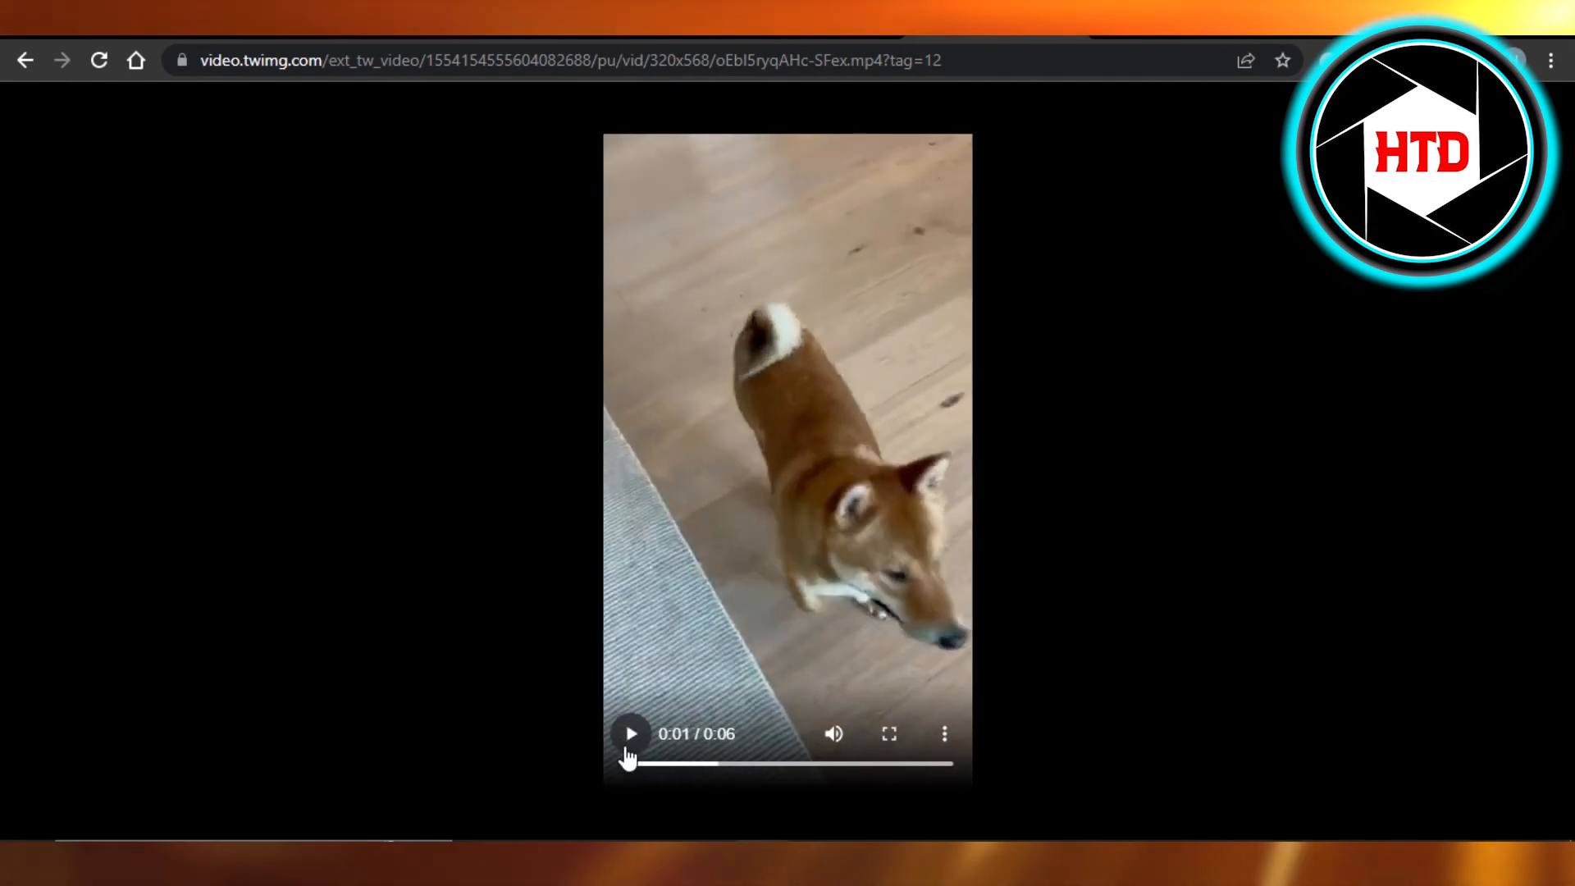
left_click(25, 60)
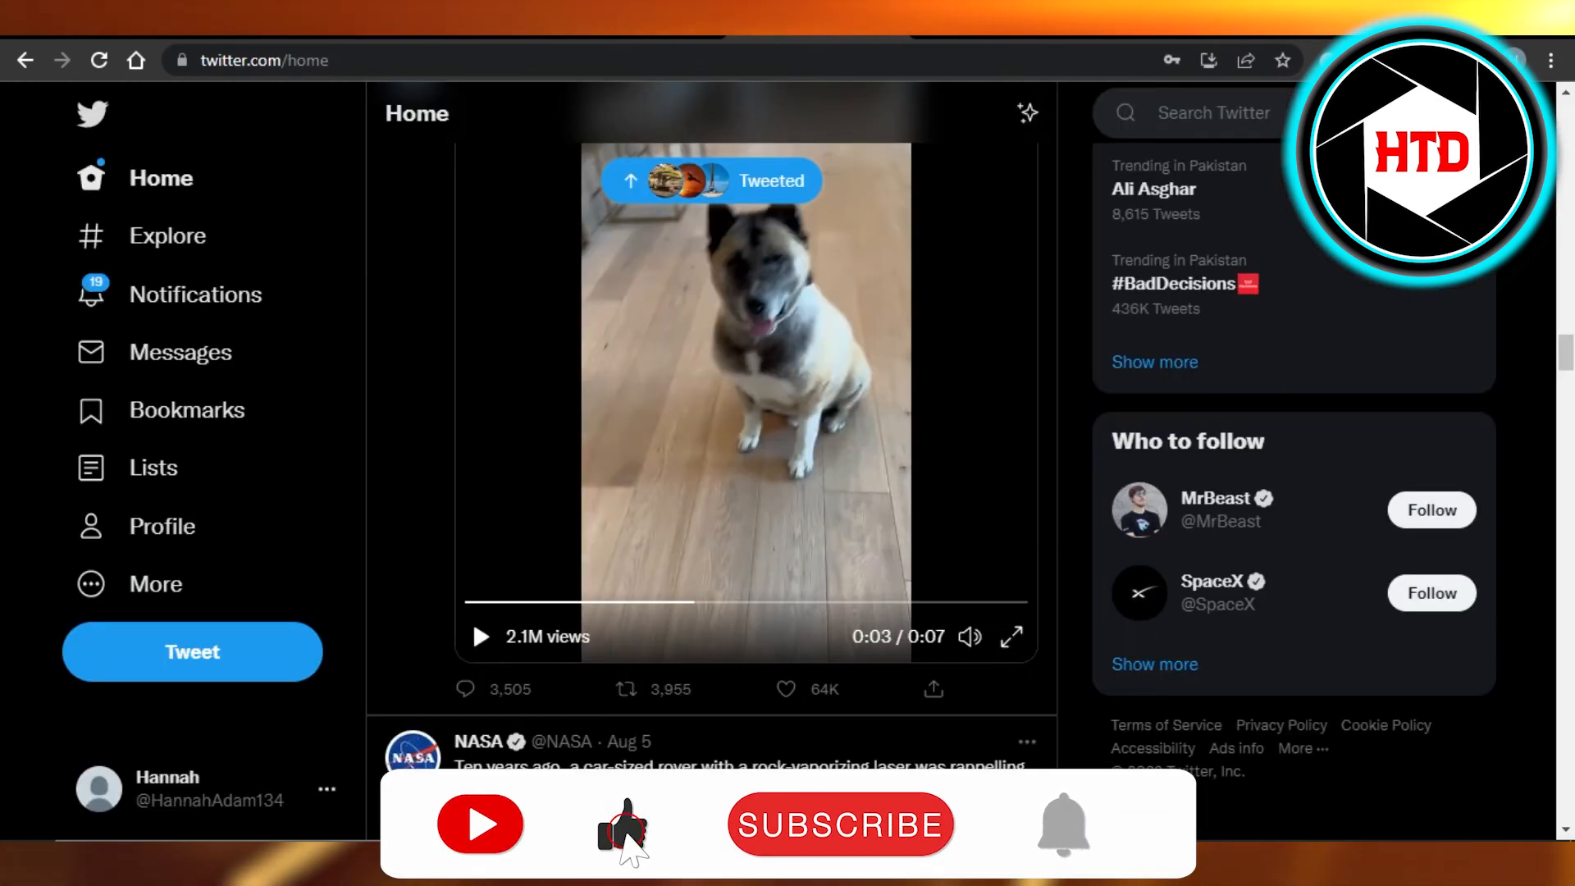
left_click(840, 825)
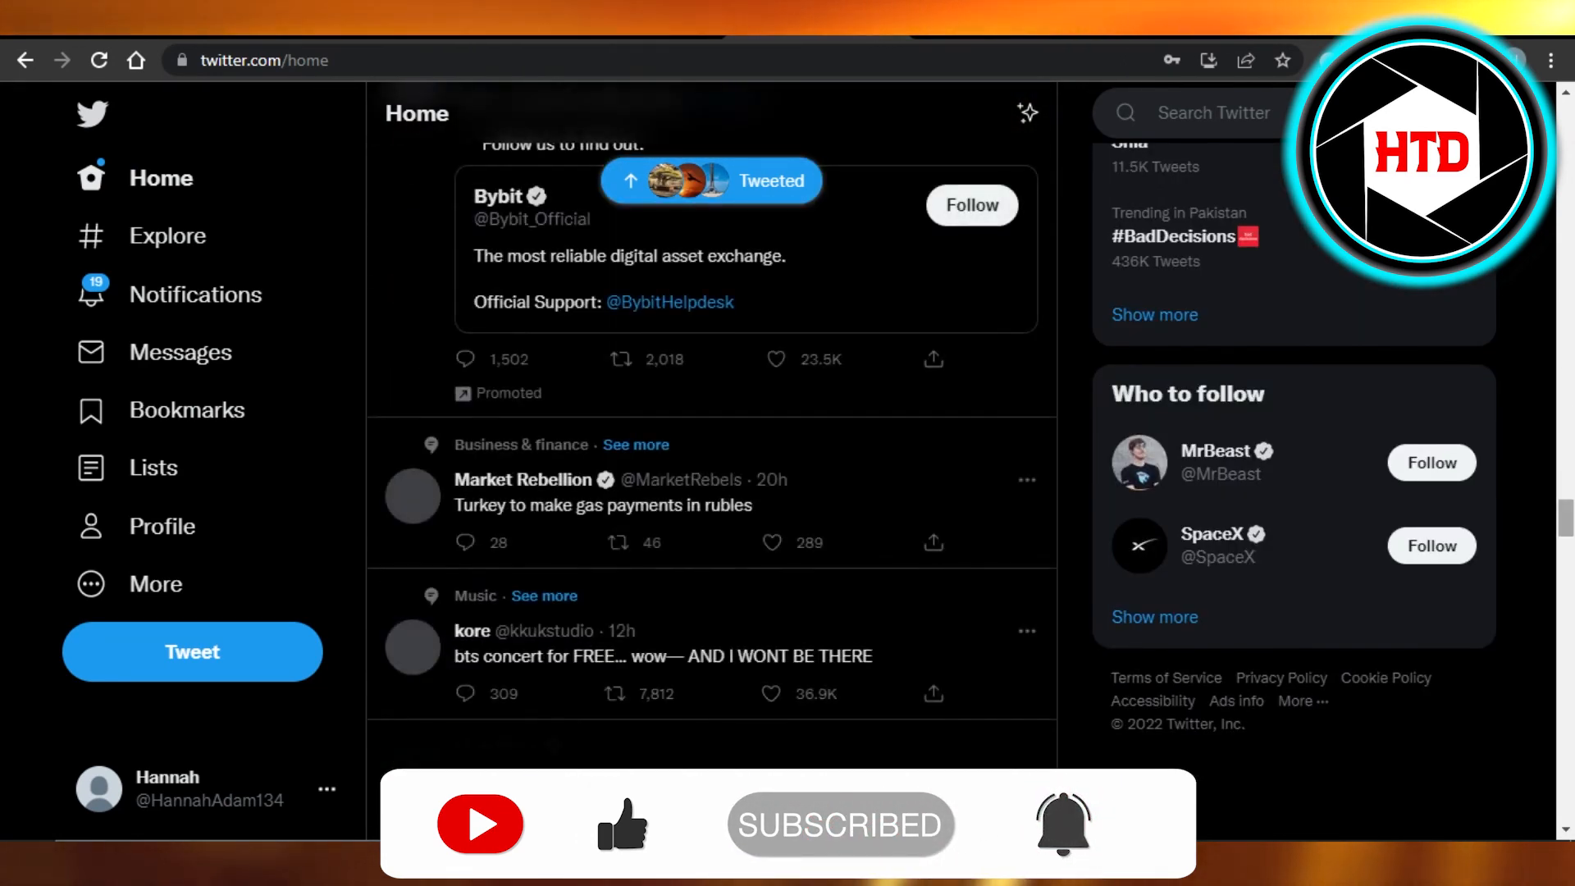
scroll("down", 3)
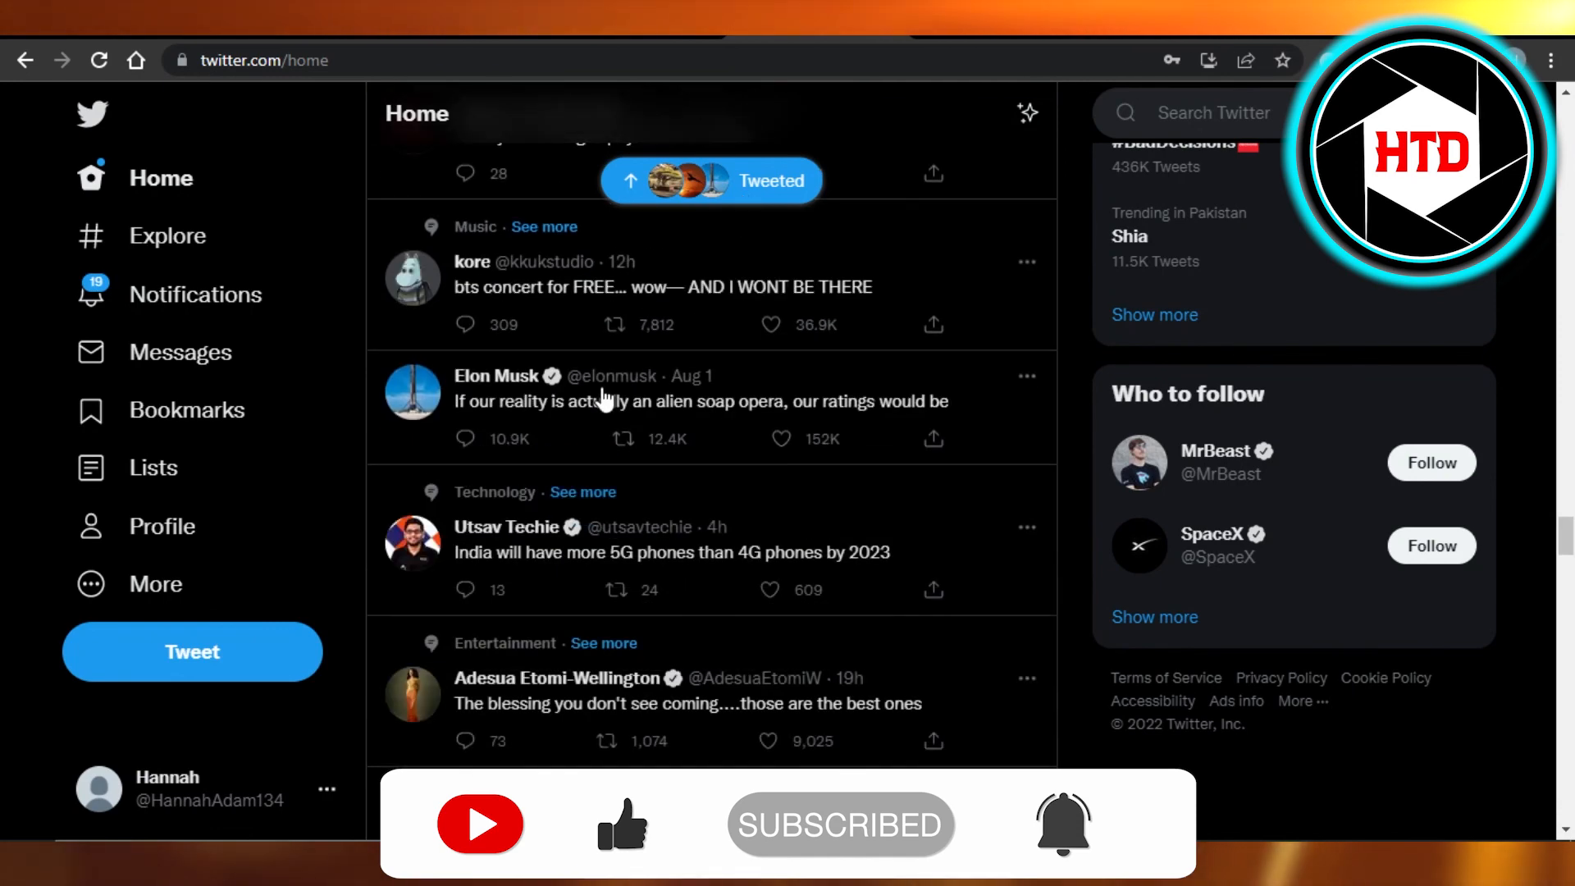